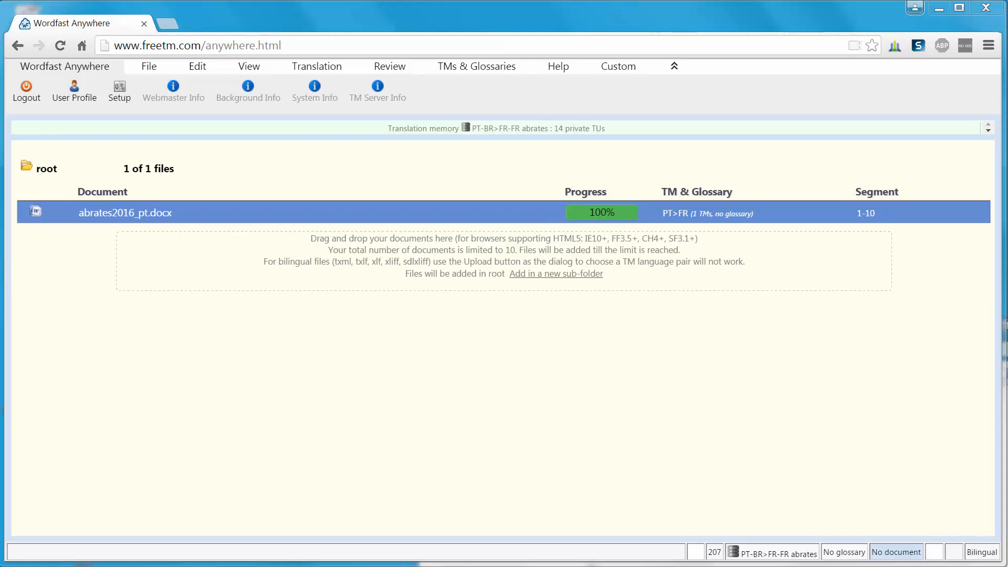
{"action": "mouse_move", "coordinate": [460, 243]}
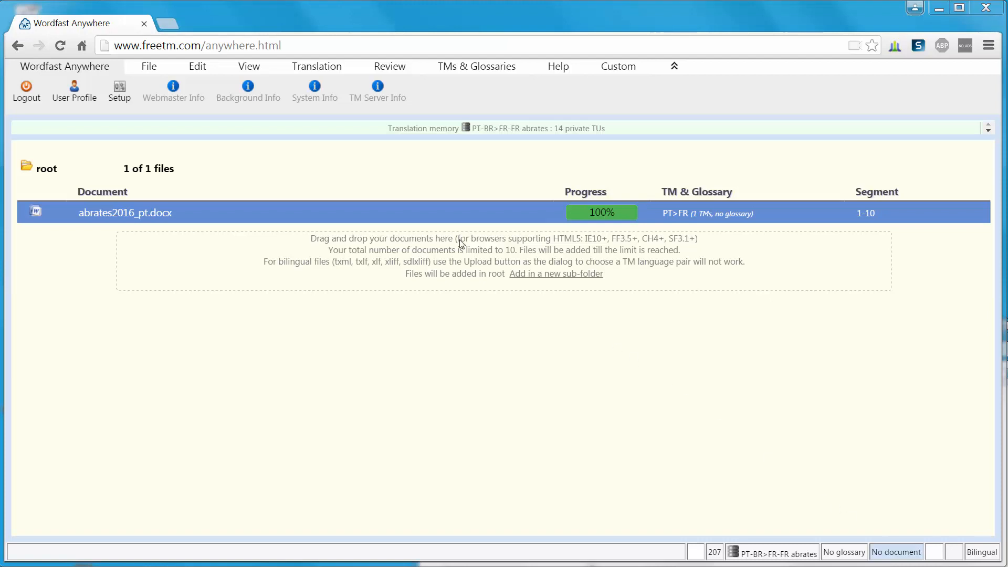
Launch the Align tool from the File menu, showing the AutoAligner upload page.
{"action": "left_click", "coordinate": [148, 67]}
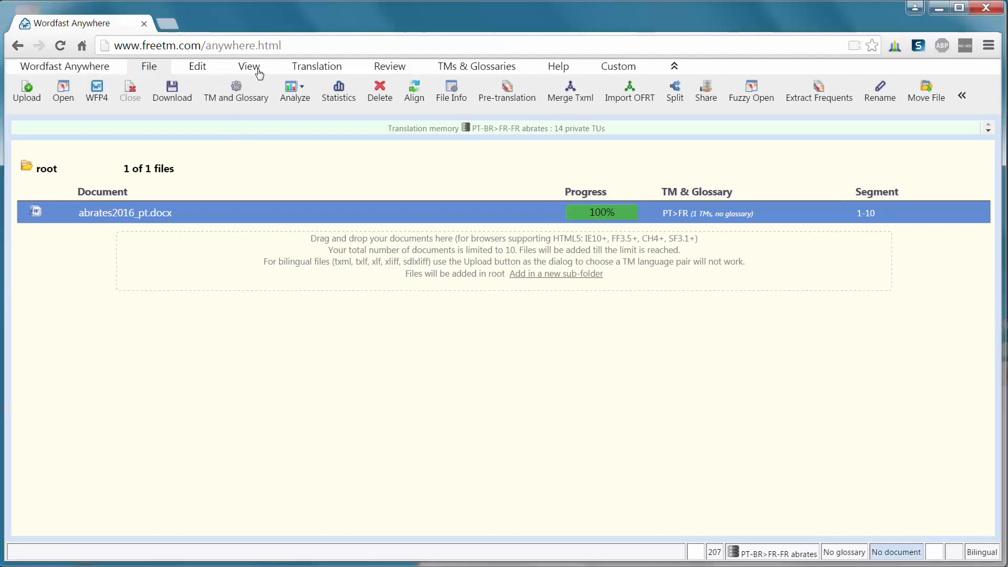
{"action": "left_click", "coordinate": [413, 97]}
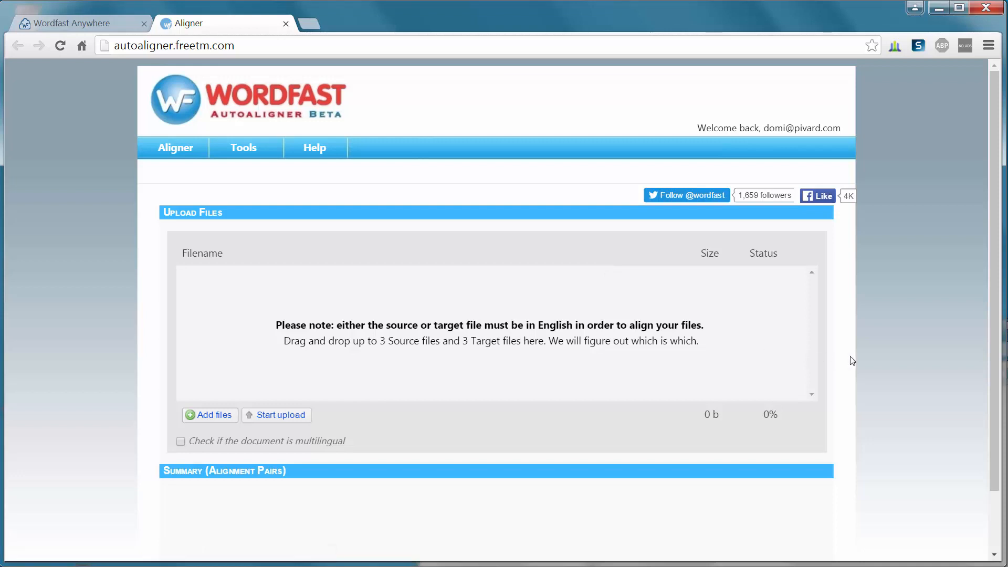
Upload abrates2016_pt.docx and abrates2016_en.docx as the document pair to align.
{"action": "left_click", "coordinate": [209, 415]}
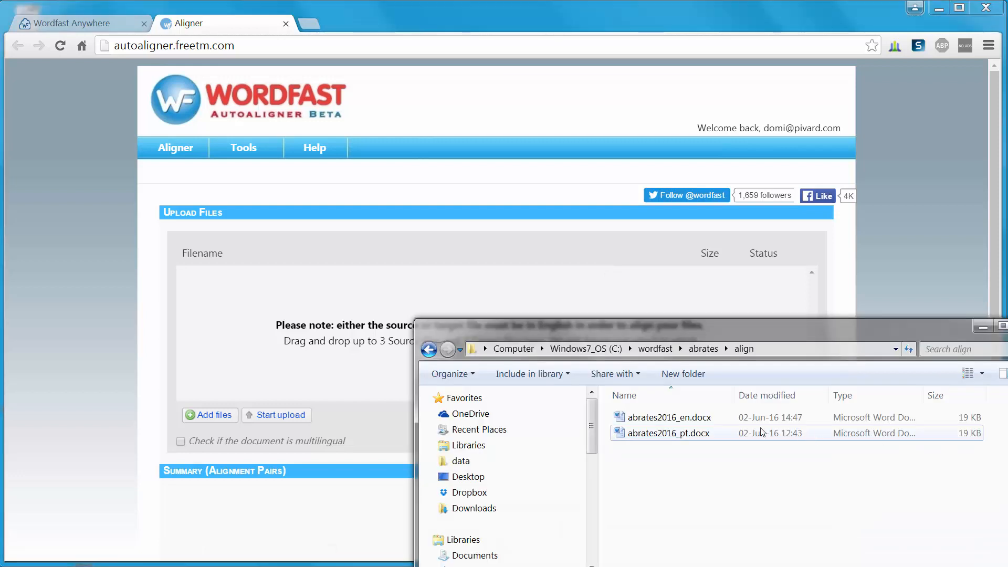
{"action": "left_click", "coordinate": [668, 417]}
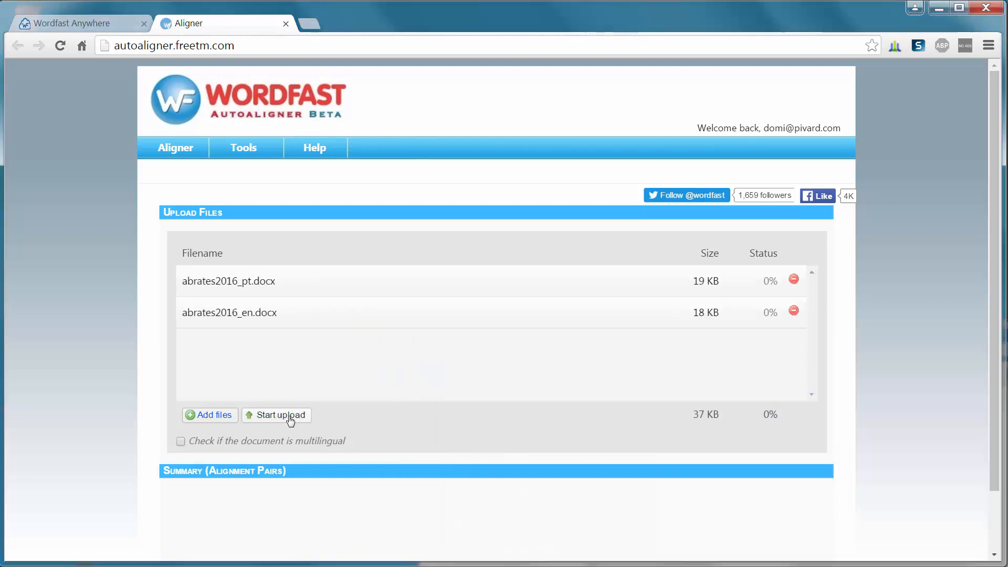
{"action": "left_click", "coordinate": [281, 415]}
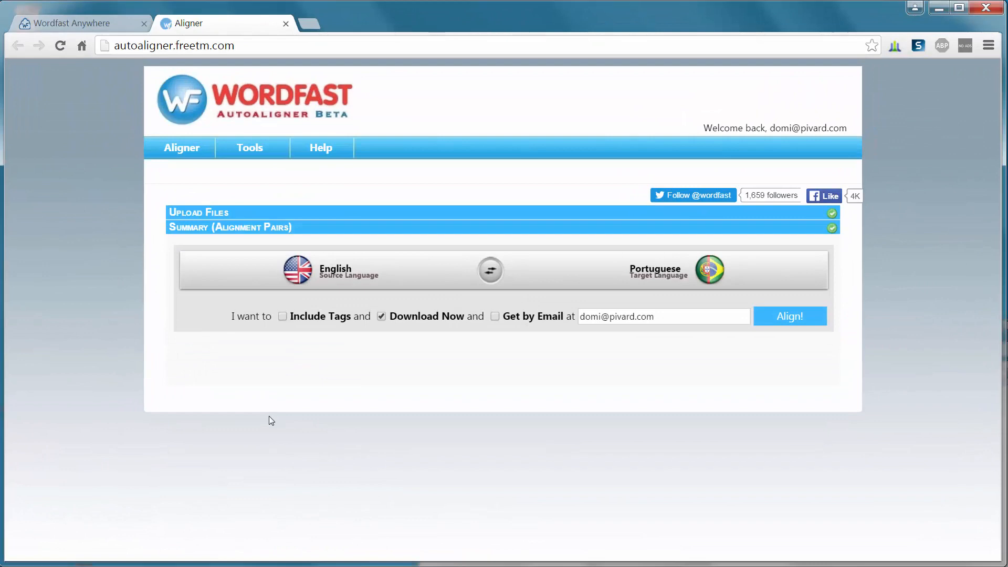
{"action": "mouse_move", "coordinate": [307, 400]}
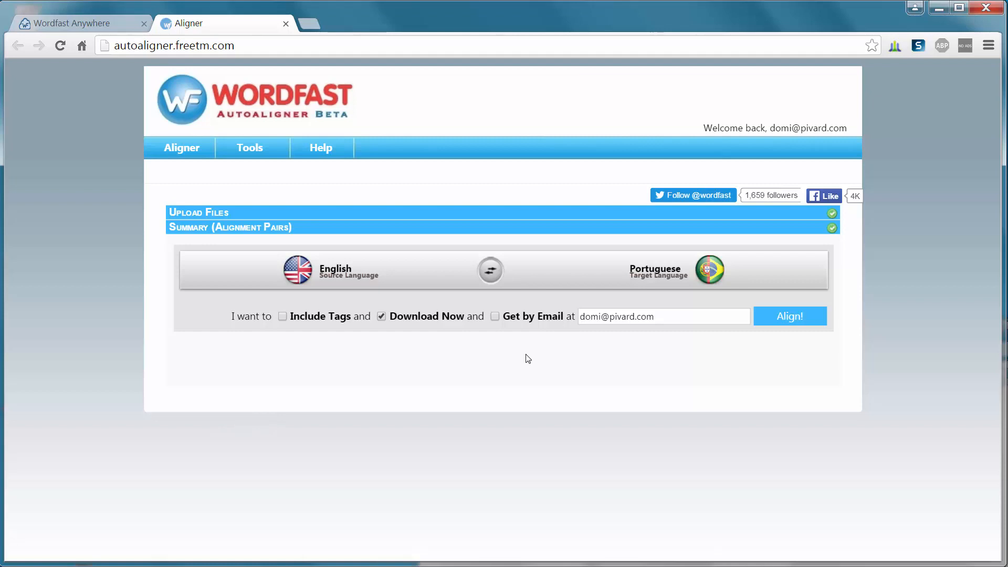
{"action": "mouse_move", "coordinate": [489, 270]}
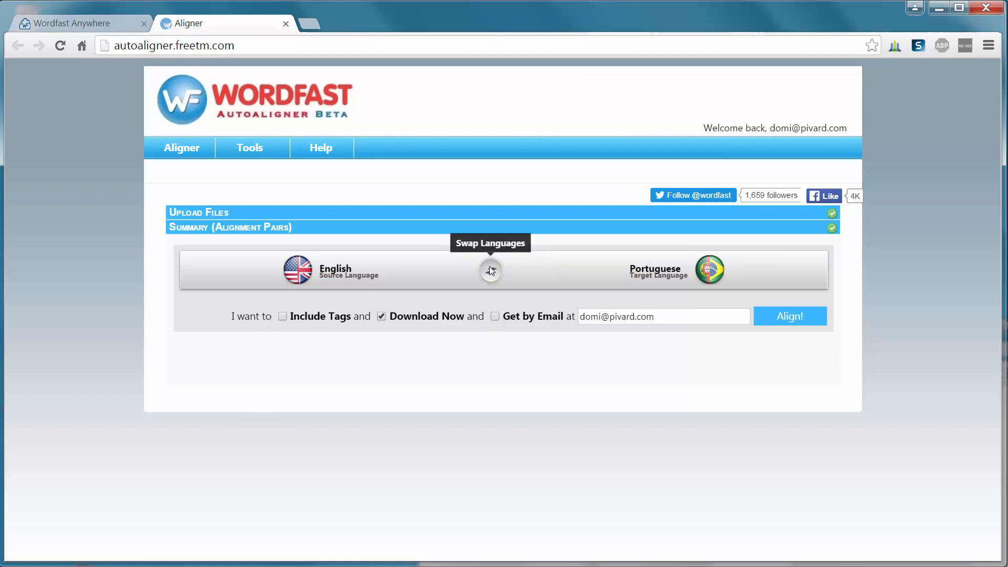
Swap languages to Portuguese source, English target, and run the alignment (10 TUs, 100% quality).
{"action": "left_click", "coordinate": [490, 269]}
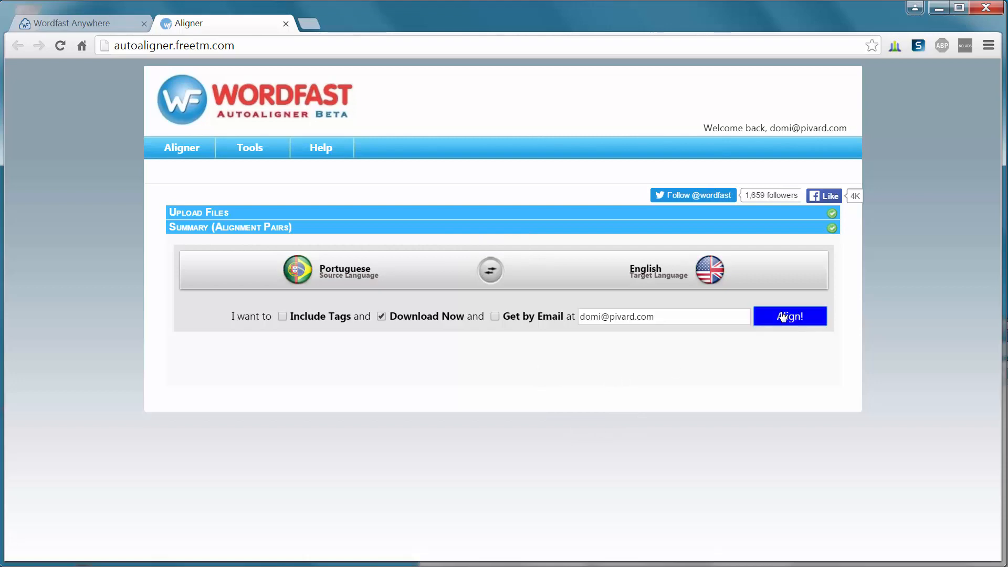
{"action": "left_click", "coordinate": [789, 316]}
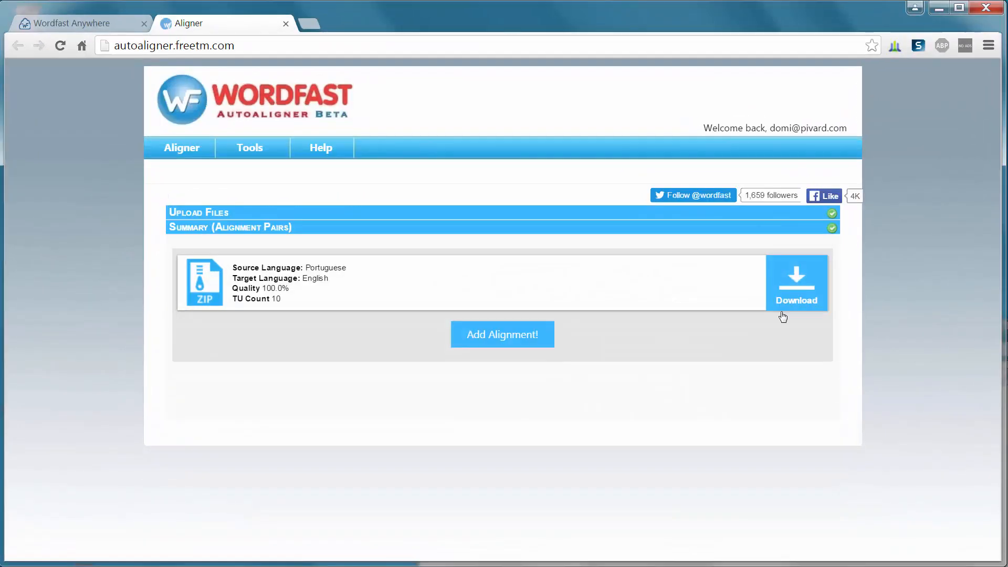
{"action": "mouse_move", "coordinate": [752, 338]}
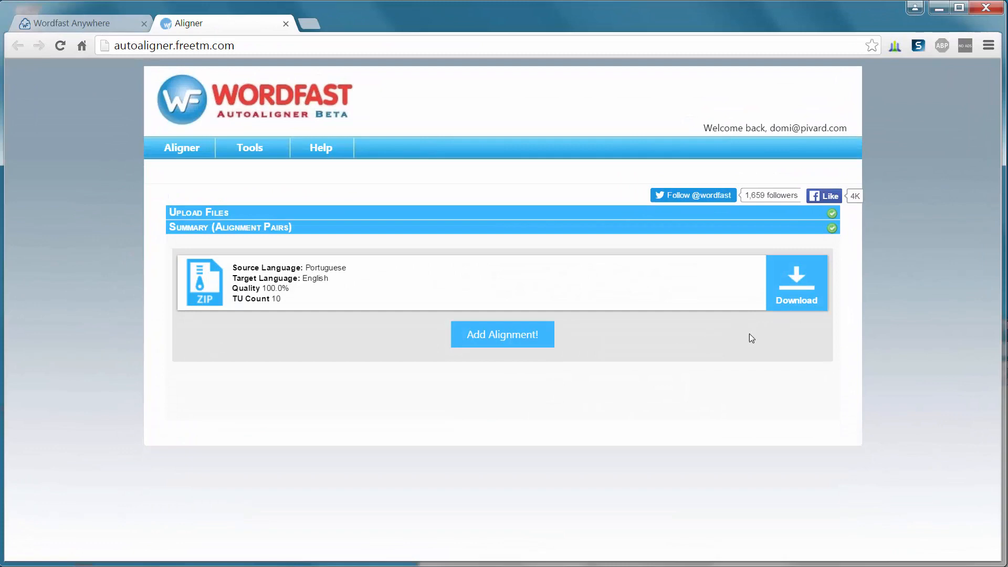
Download Portuguese-English-61669.zip and extract its TMX, TXT and XLS files into its folder.
{"action": "left_click", "coordinate": [796, 283]}
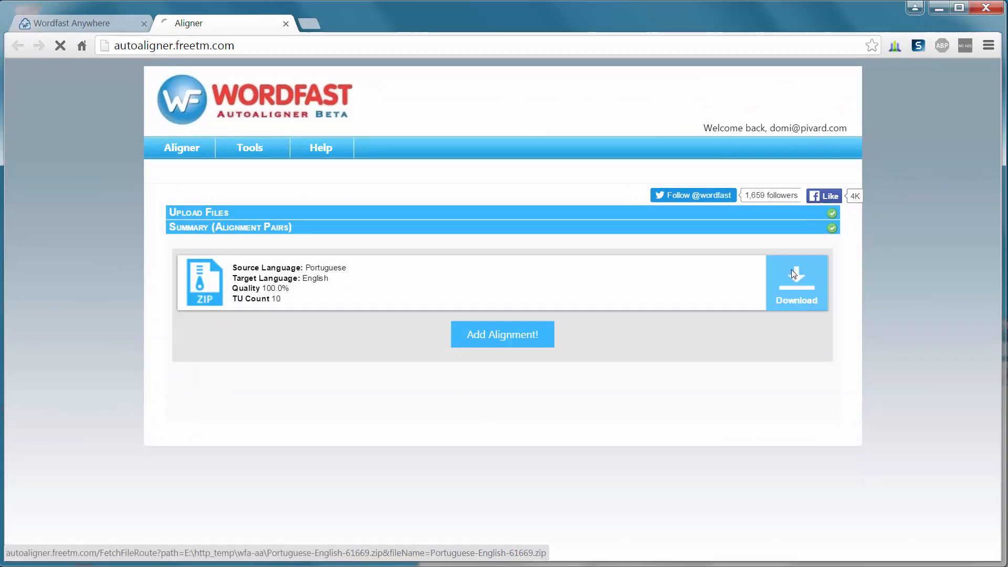
{"action": "left_click", "coordinate": [796, 283]}
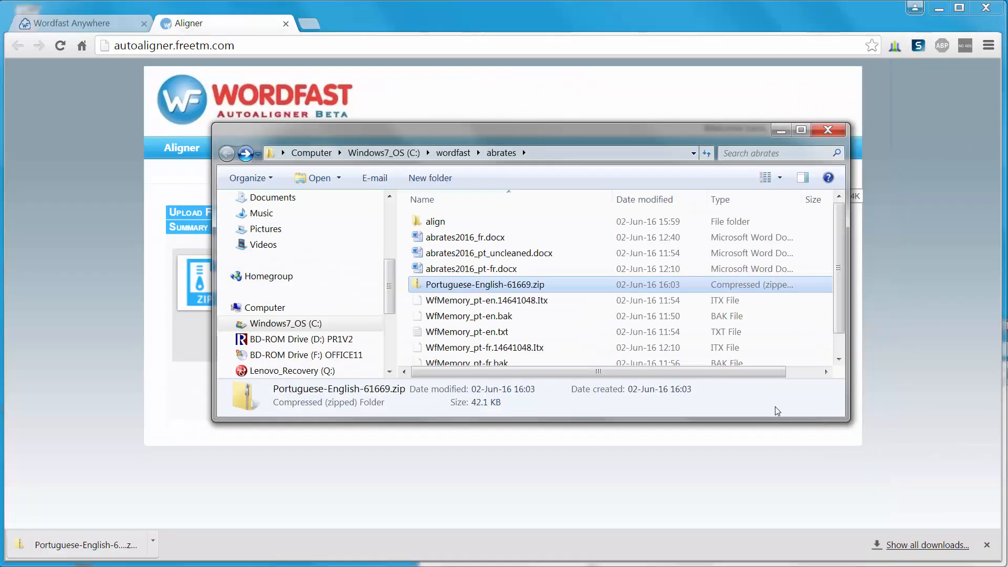
{"action": "double_click", "coordinate": [484, 284]}
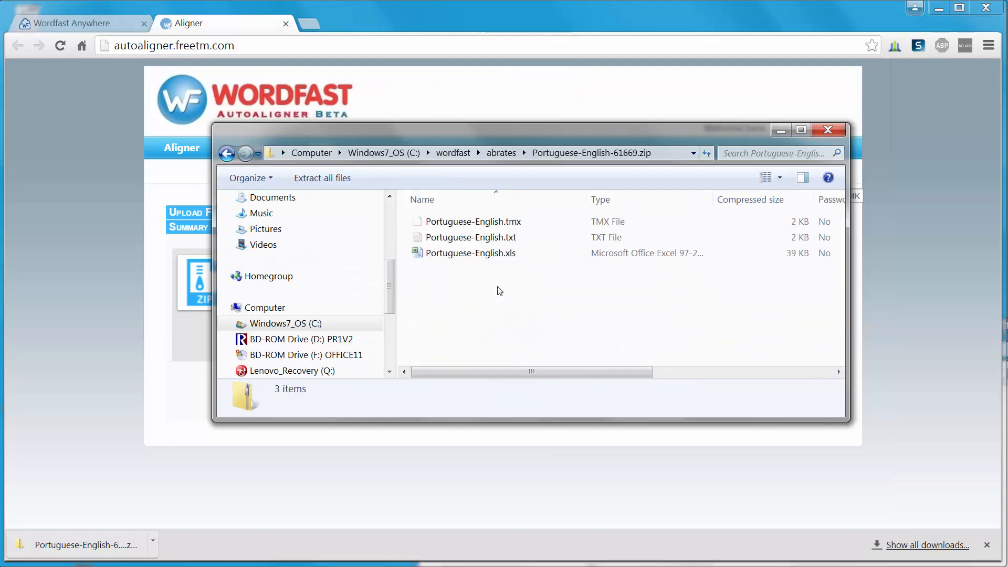
{"action": "left_click", "coordinate": [321, 178]}
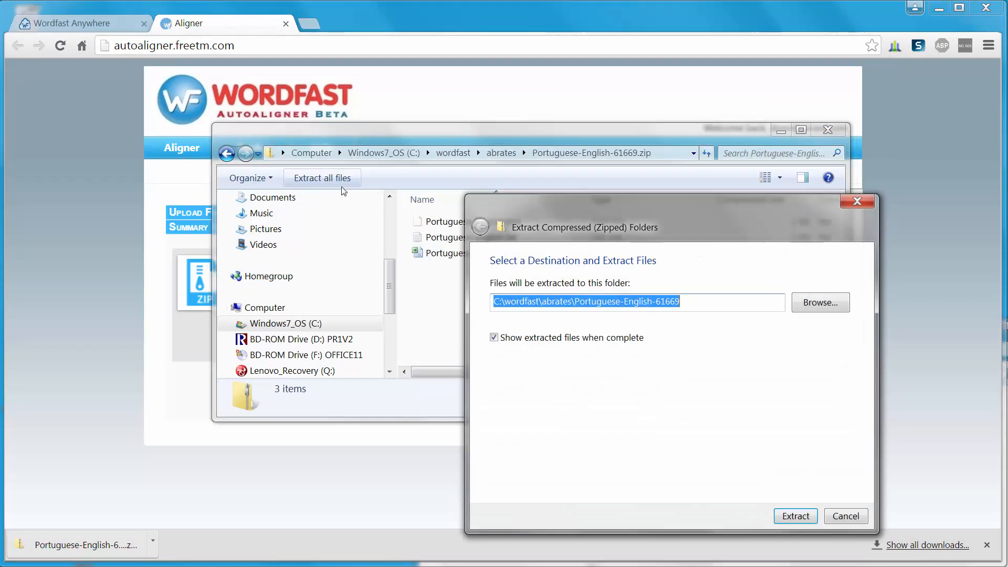
{"action": "left_click", "coordinate": [795, 515]}
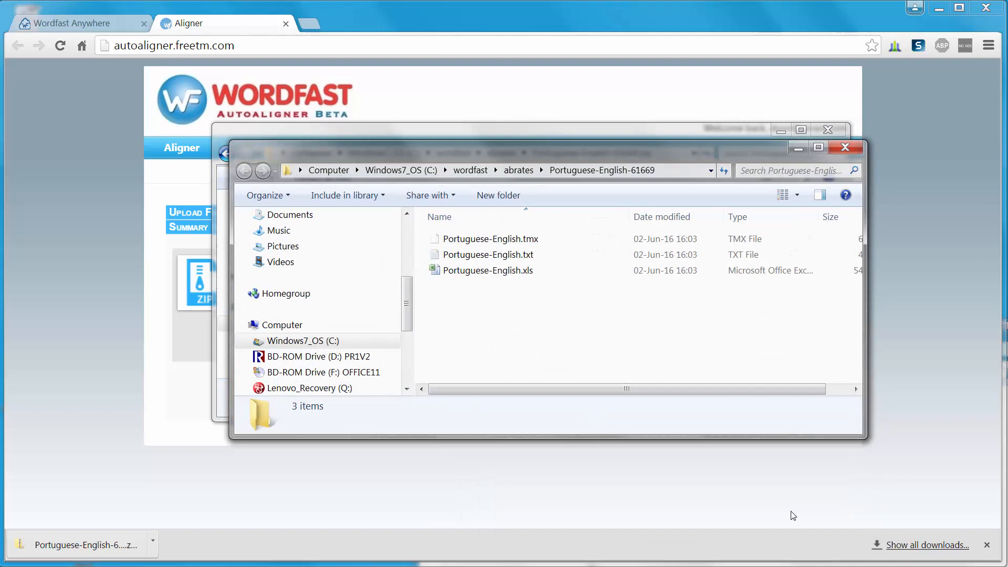
{"action": "mouse_move", "coordinate": [590, 311]}
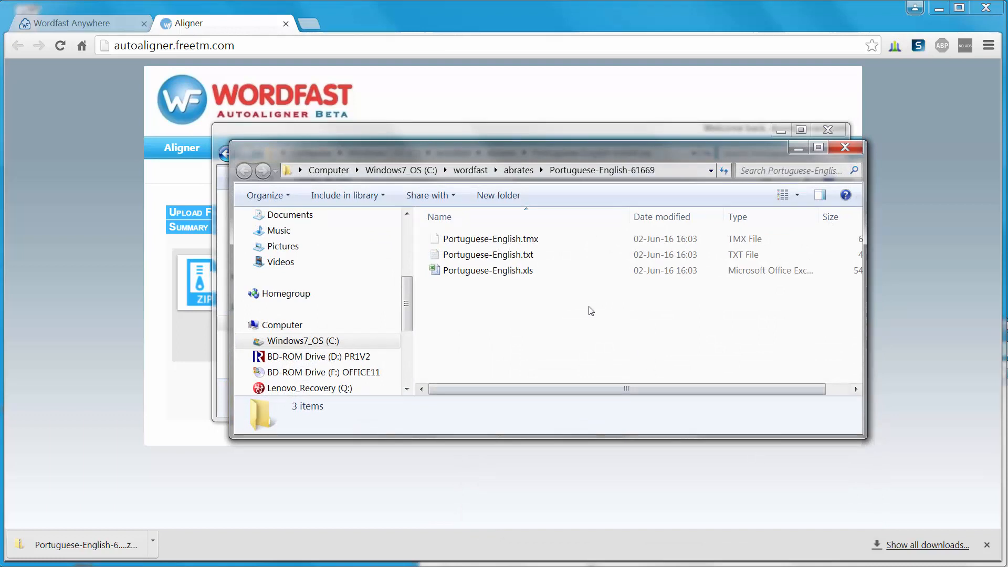
Look over the extracted TMX and TXT files, then open Portuguese-English.xls.
{"action": "left_click", "coordinate": [488, 239]}
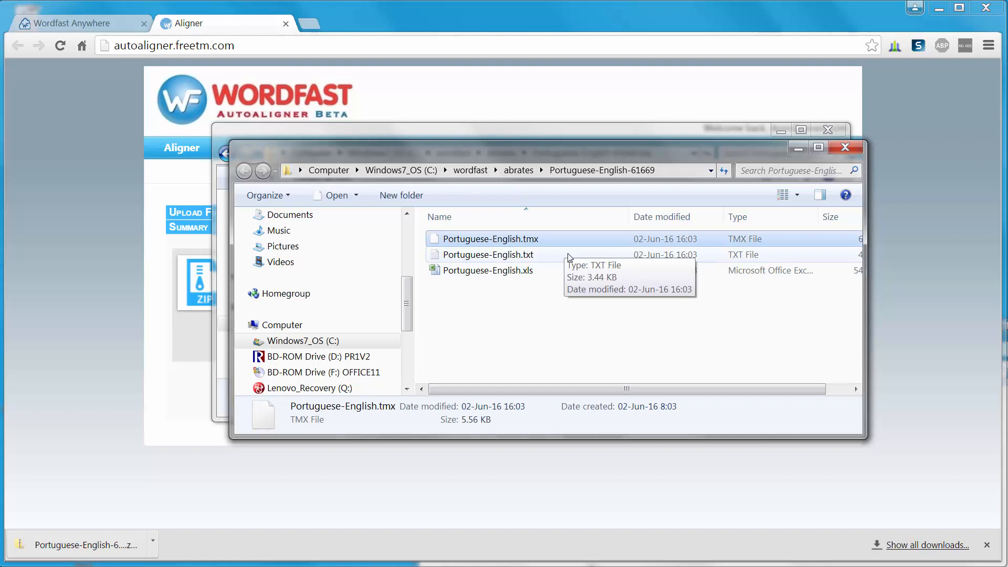
{"action": "mouse_move", "coordinate": [524, 257]}
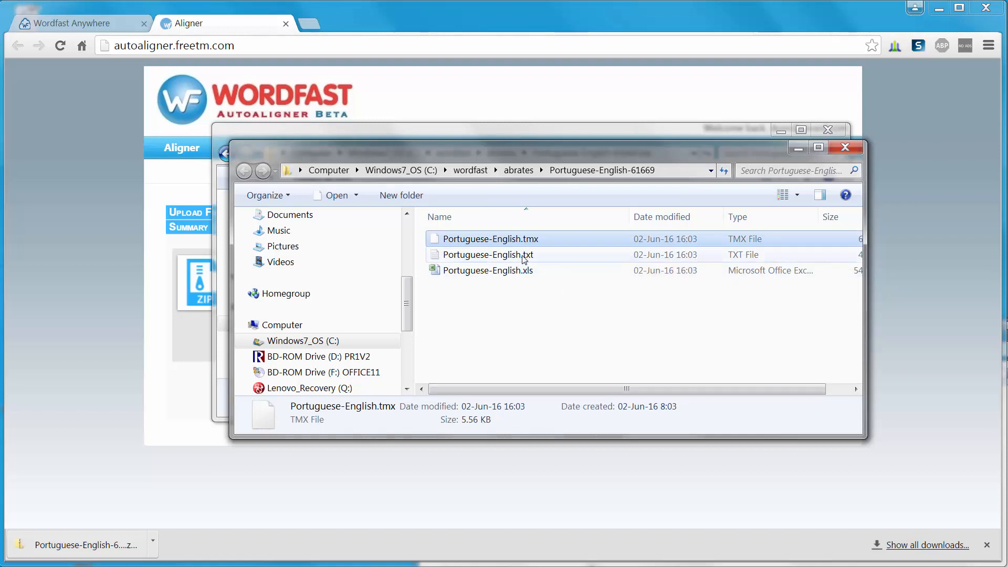
{"action": "left_click", "coordinate": [487, 255]}
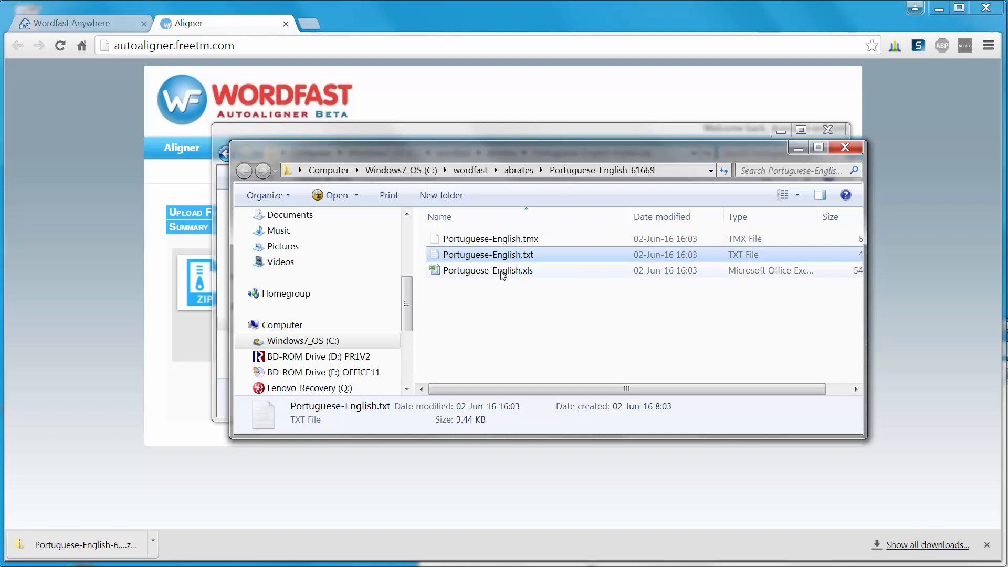
{"action": "left_click", "coordinate": [487, 269]}
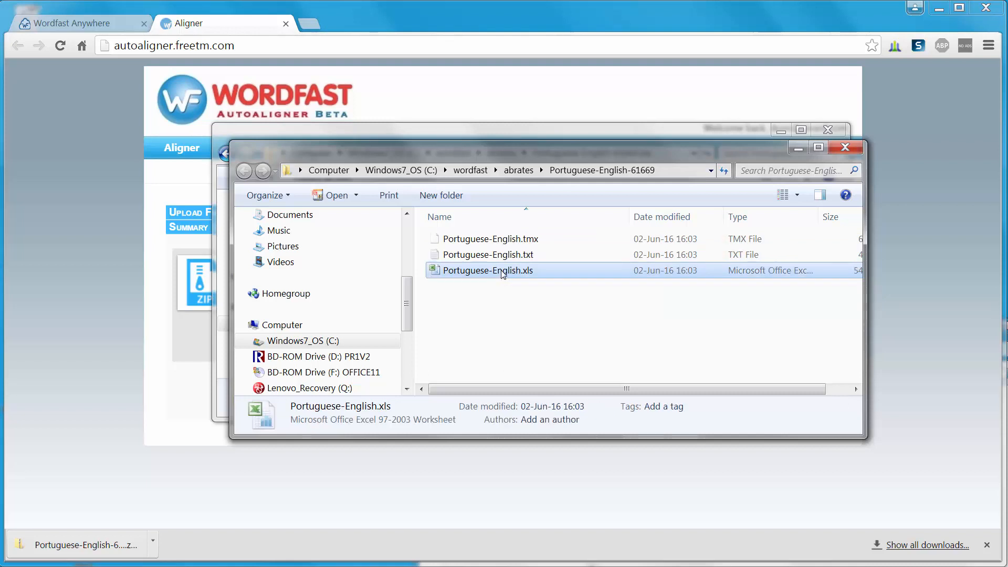
{"action": "mouse_move", "coordinate": [505, 270]}
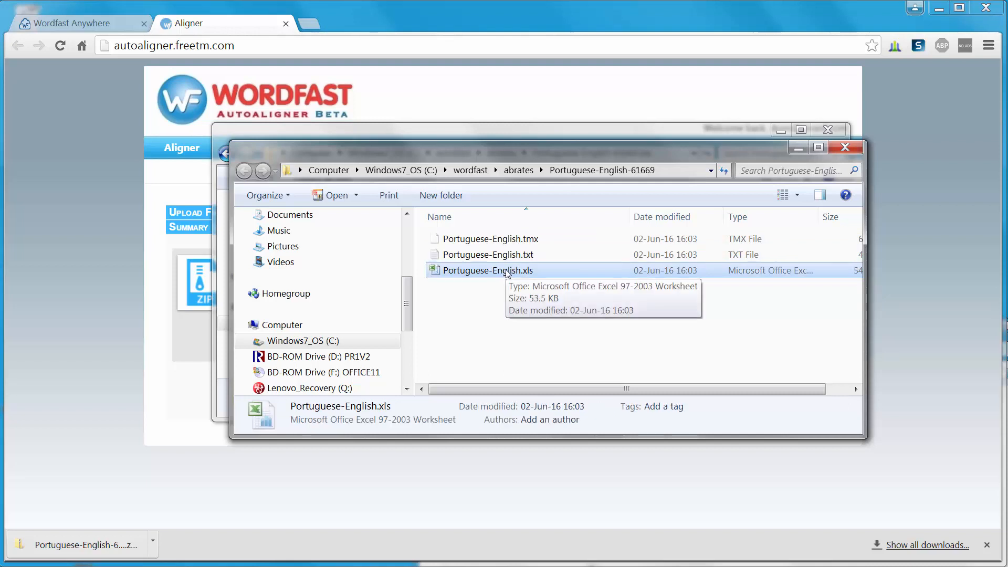
{"action": "double_click", "coordinate": [485, 270]}
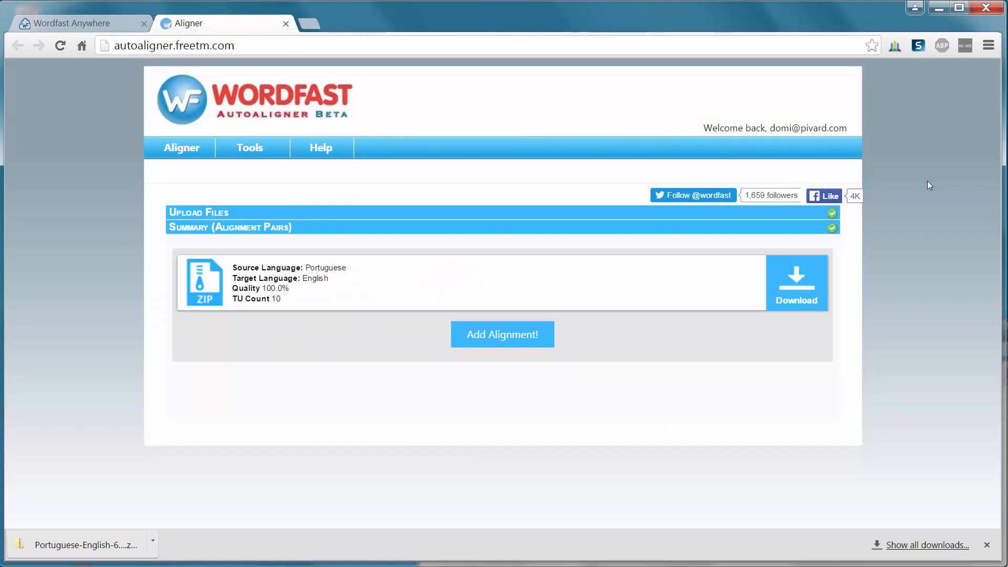
{"action": "mouse_move", "coordinate": [896, 262]}
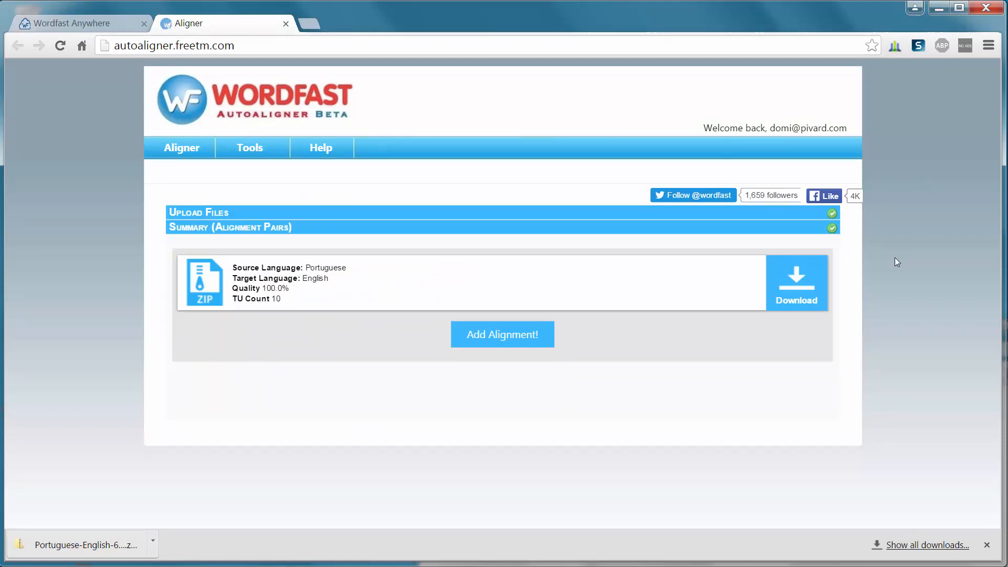